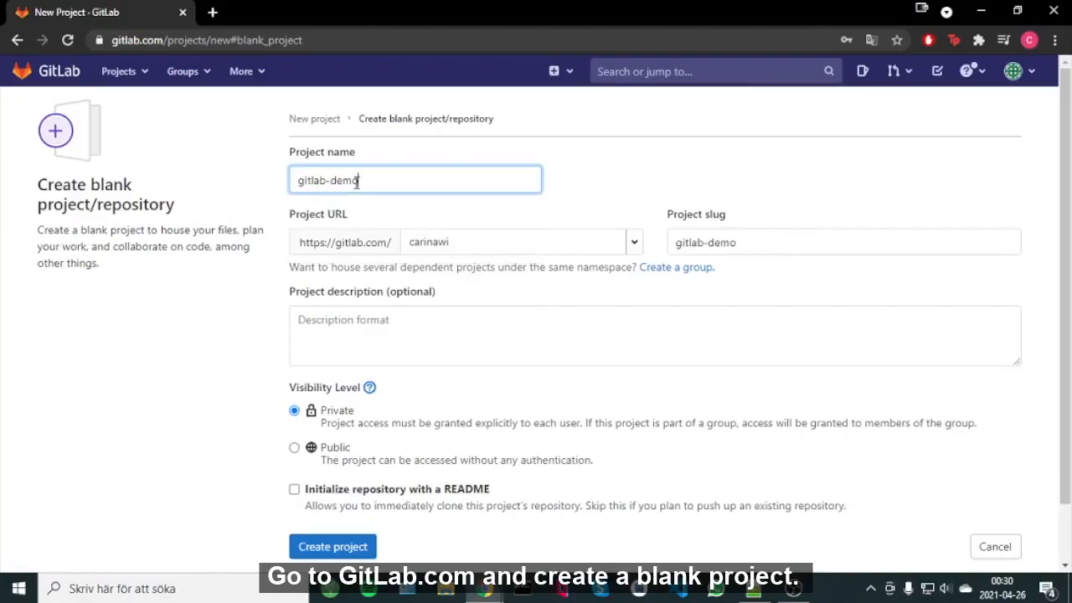
Create the blank gitlab-demo project.
click(332, 546)
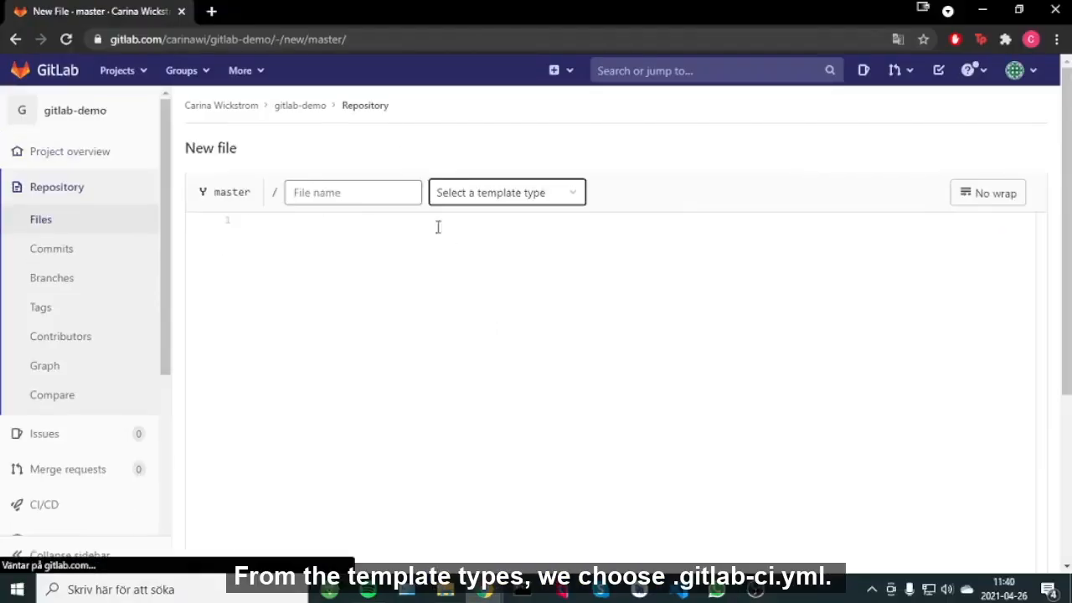
Write the s3 job using banst/awscli with an empty entrypoint, aws s3 cp of *.html to s3://$S..., only on master.
click(506, 191)
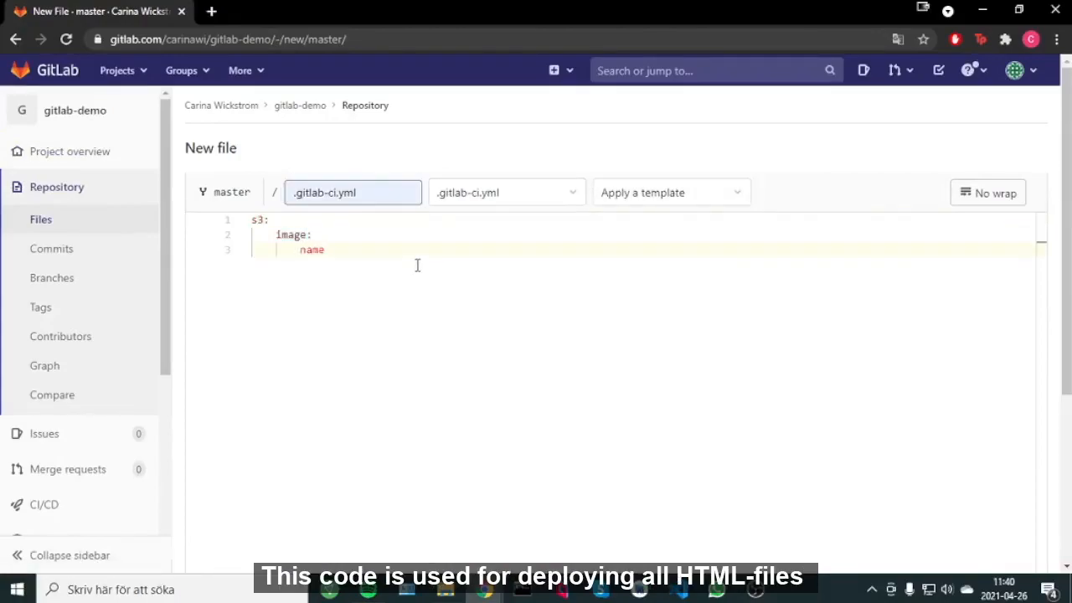
text(banst/awscli)
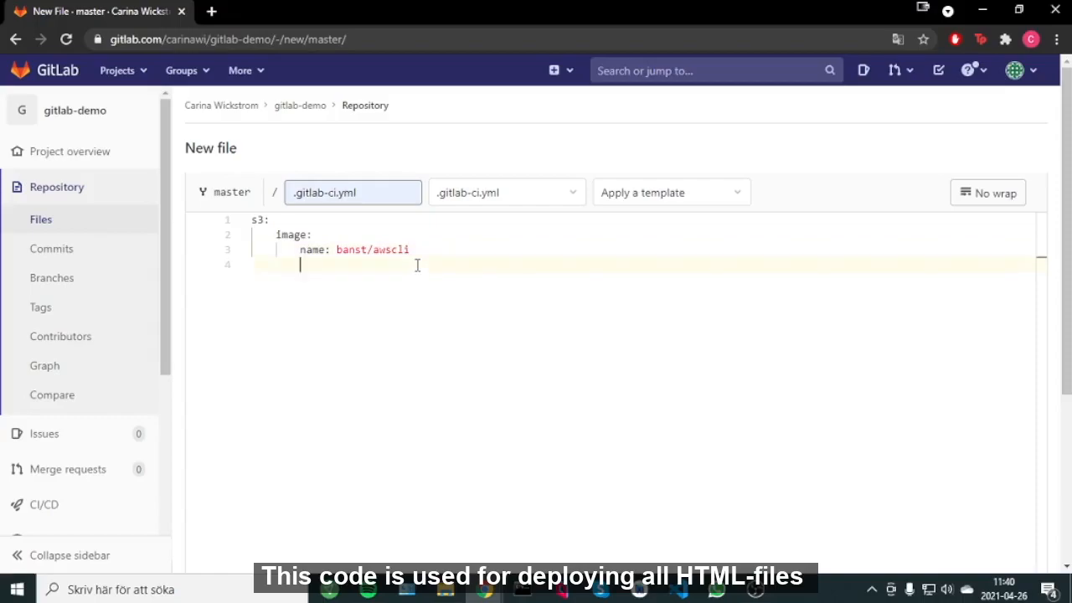
text(entrypoint: [""])
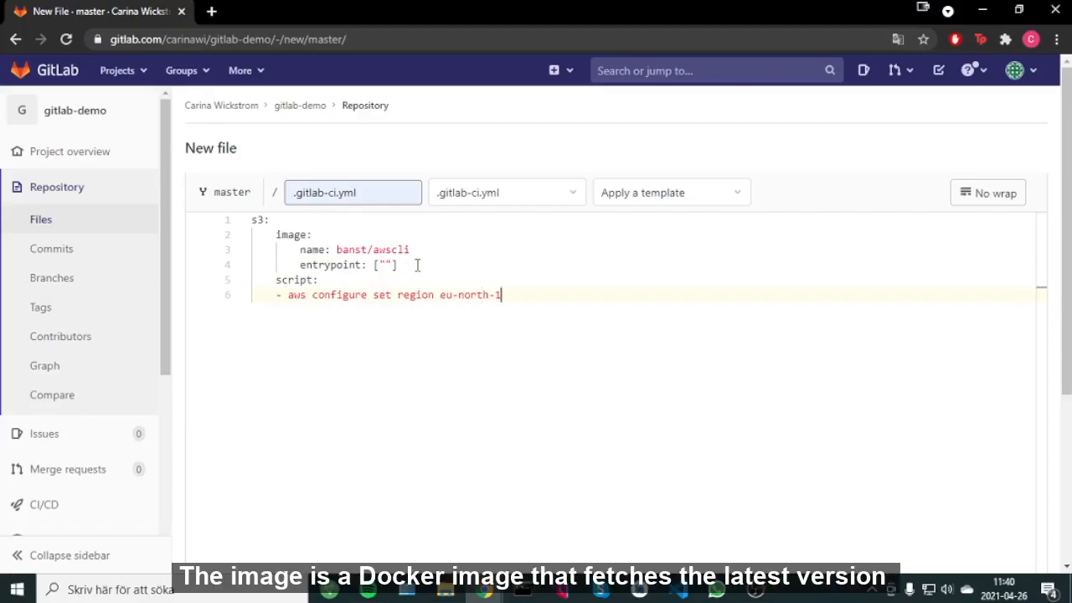
text(- aws s3 cp ./)
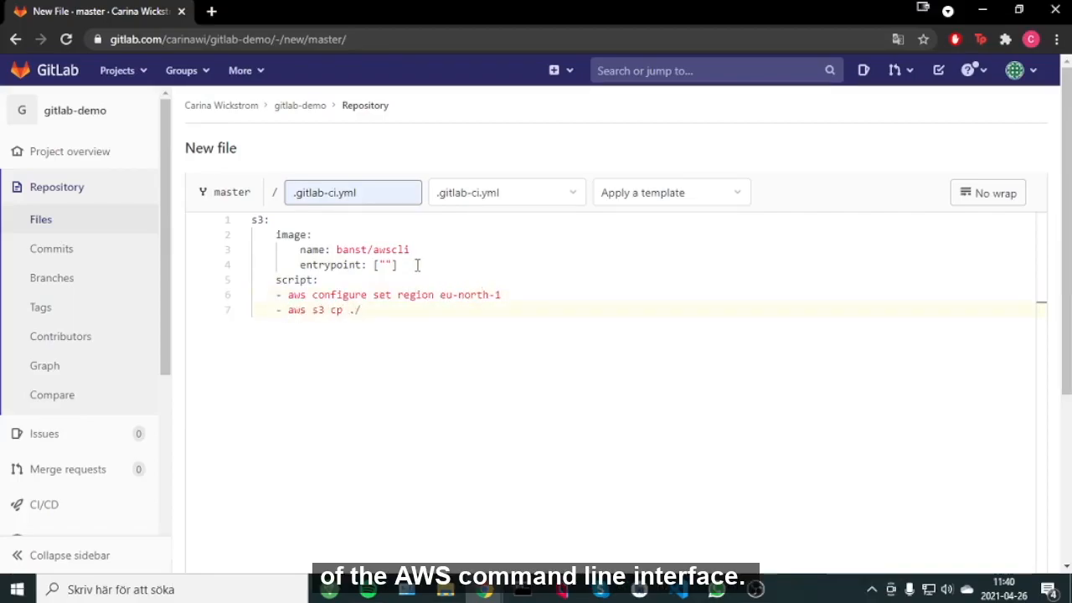
text(s3://$S3/ --recursive --exc)
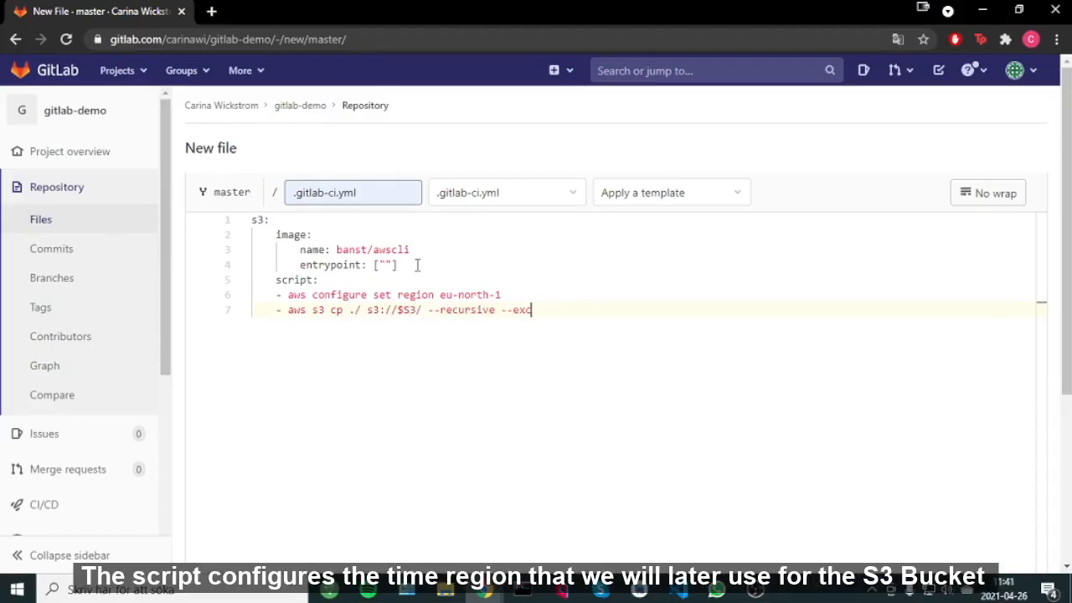
text(lude "*" --include "*")
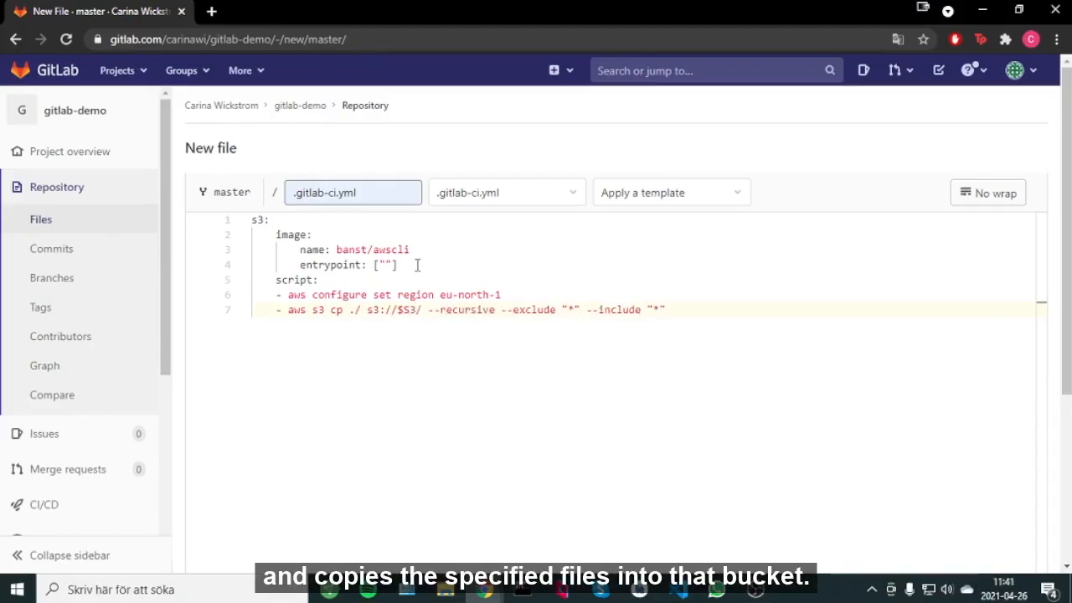
text(.html)
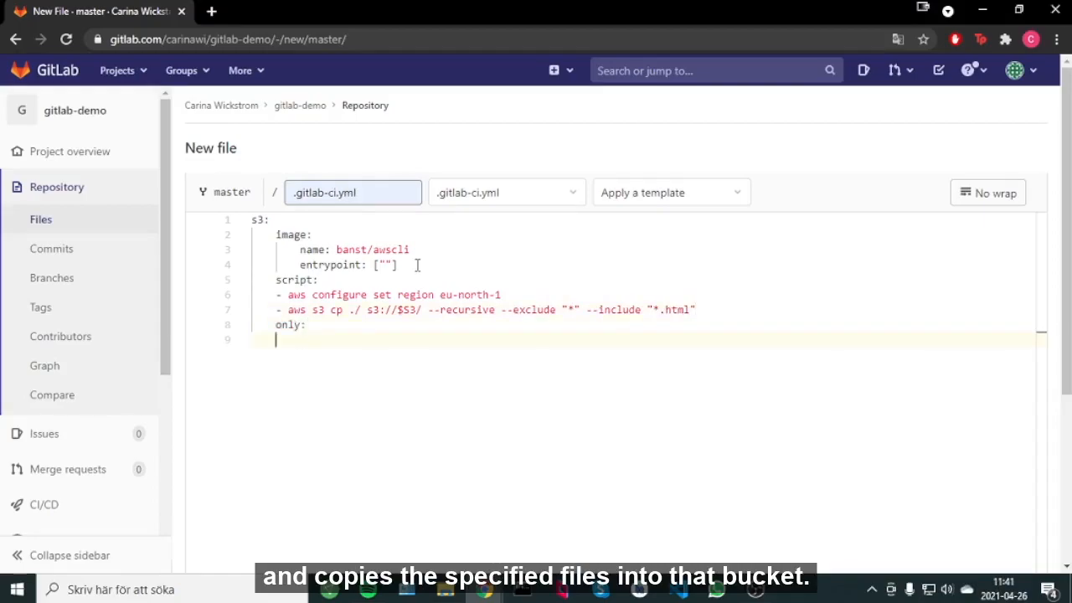
text(- master)
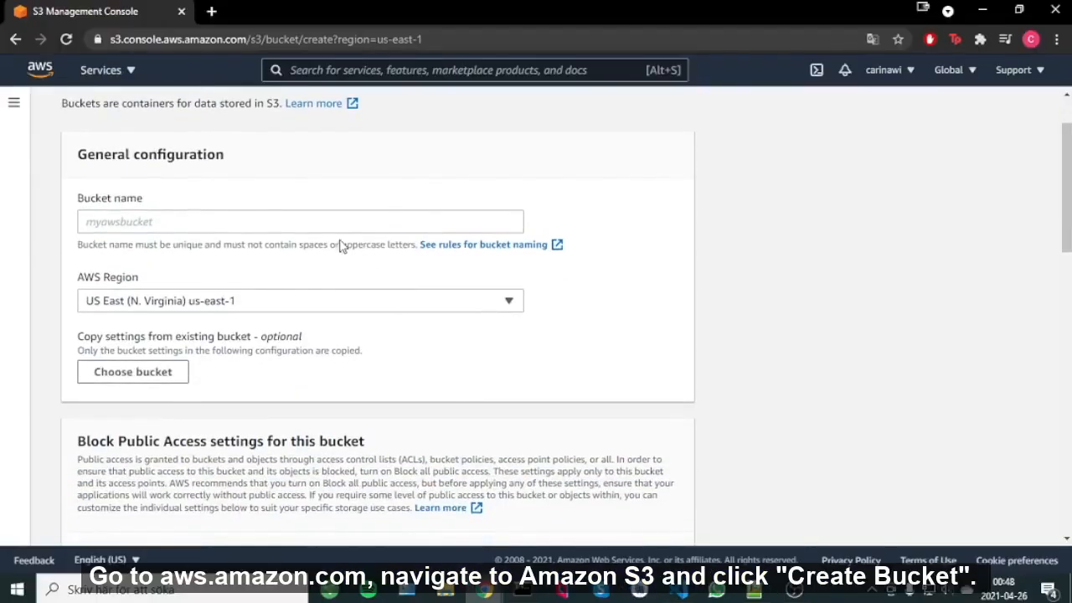
Name the bucket gitlab-s3-demo and pick a European AWS region.
text(gitlab-s3-demo)
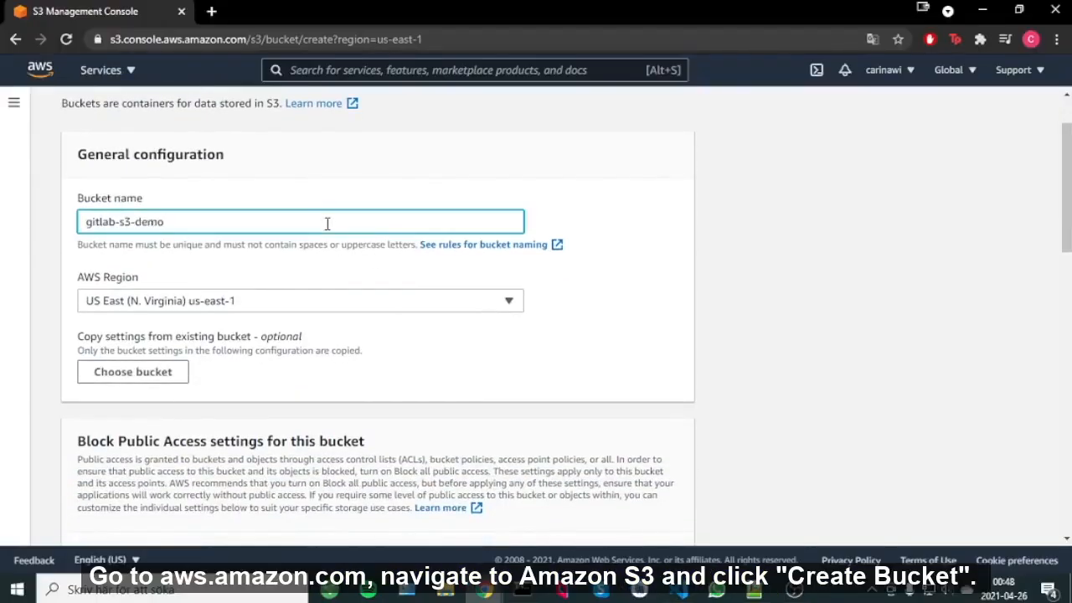
click(300, 300)
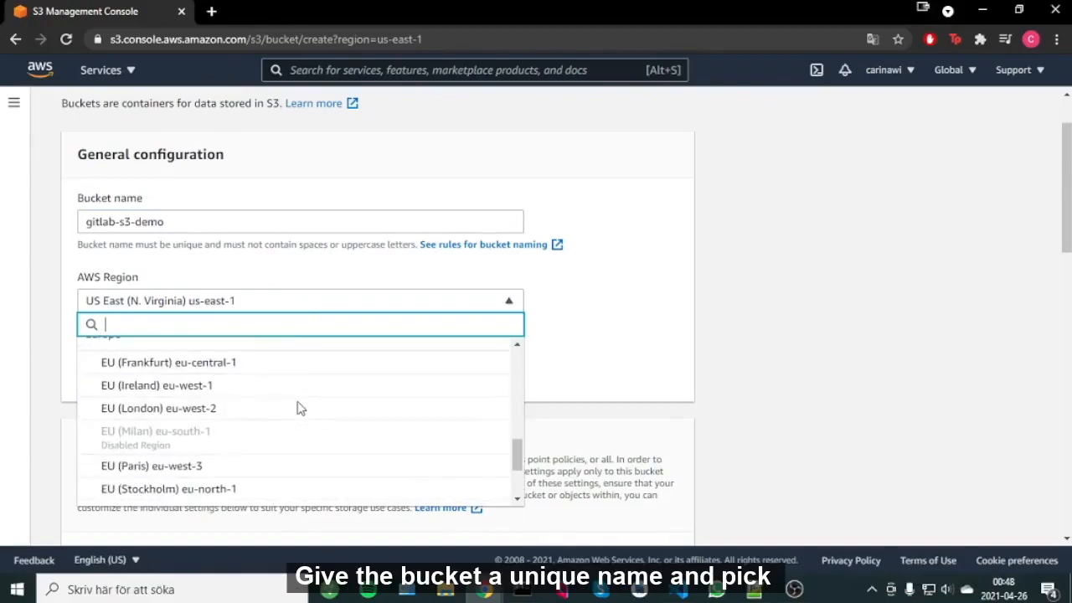
click(168, 490)
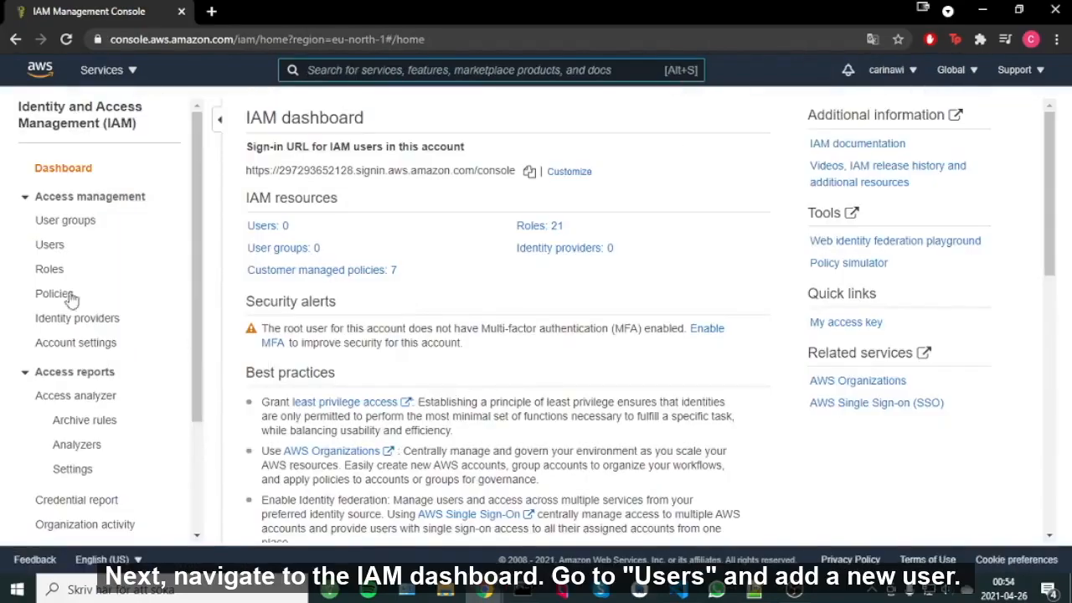
Add a new IAM user and attach the AmazonS3FullAccess policy directly.
click(50, 245)
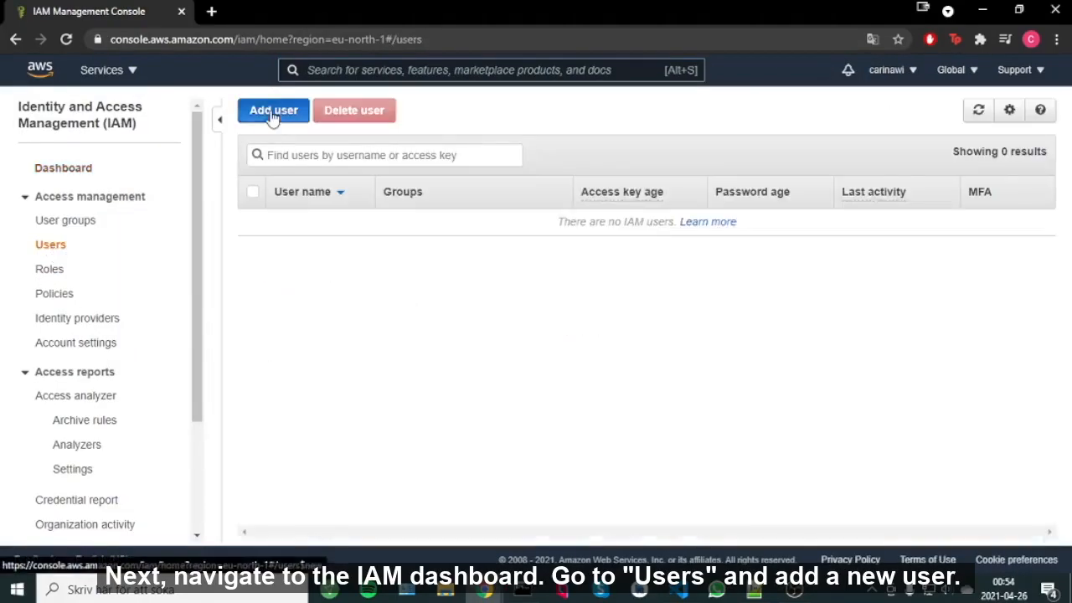
click(273, 111)
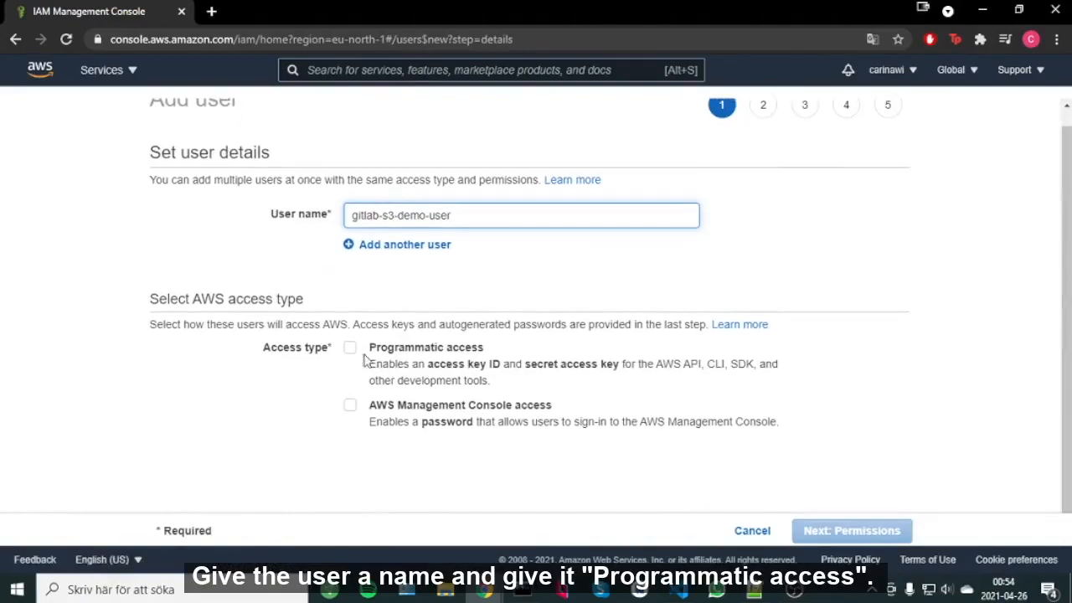
click(851, 530)
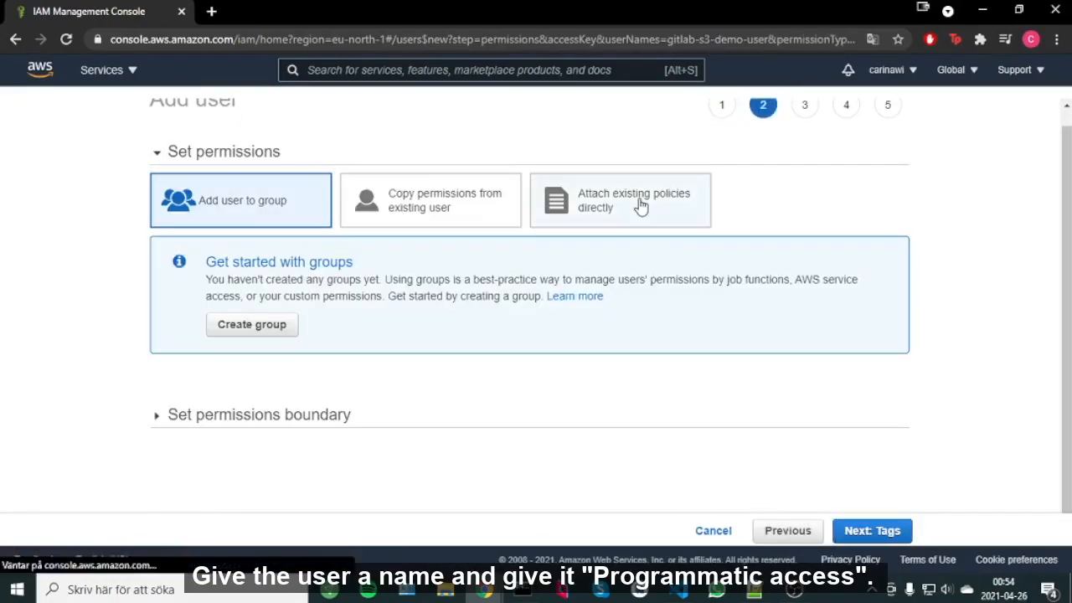
click(620, 201)
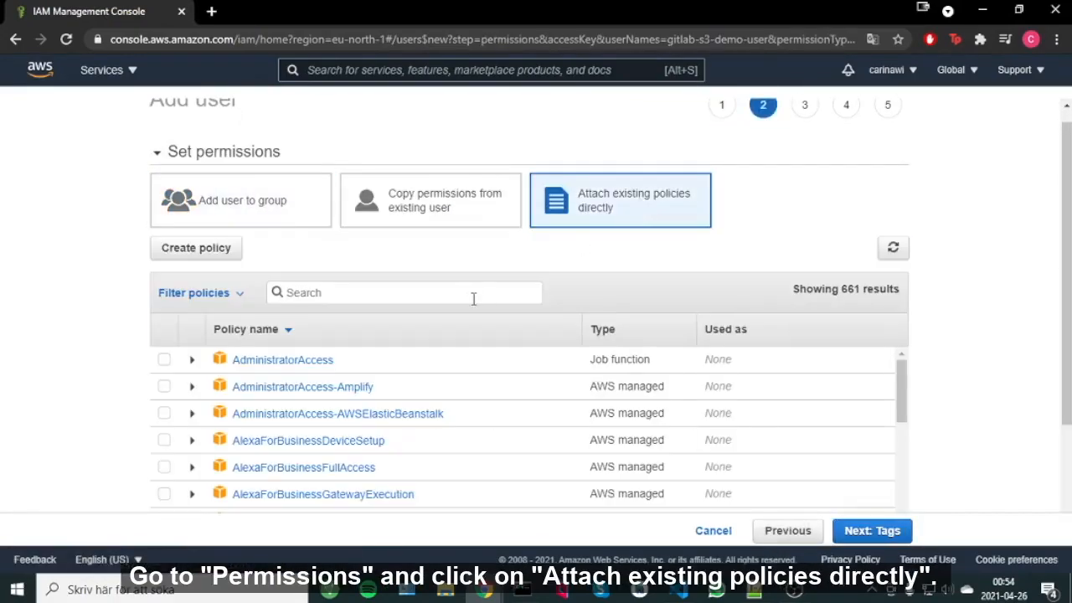
text(amazons3full)
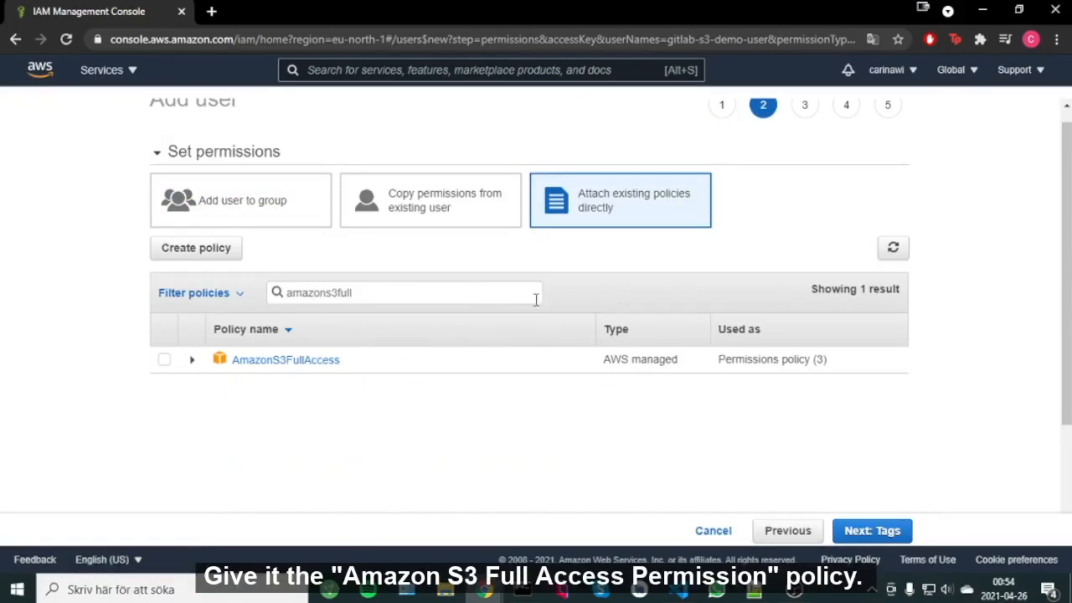
Finish creating gitlab-s3-demo-user and copy its access key ID.
click(871, 529)
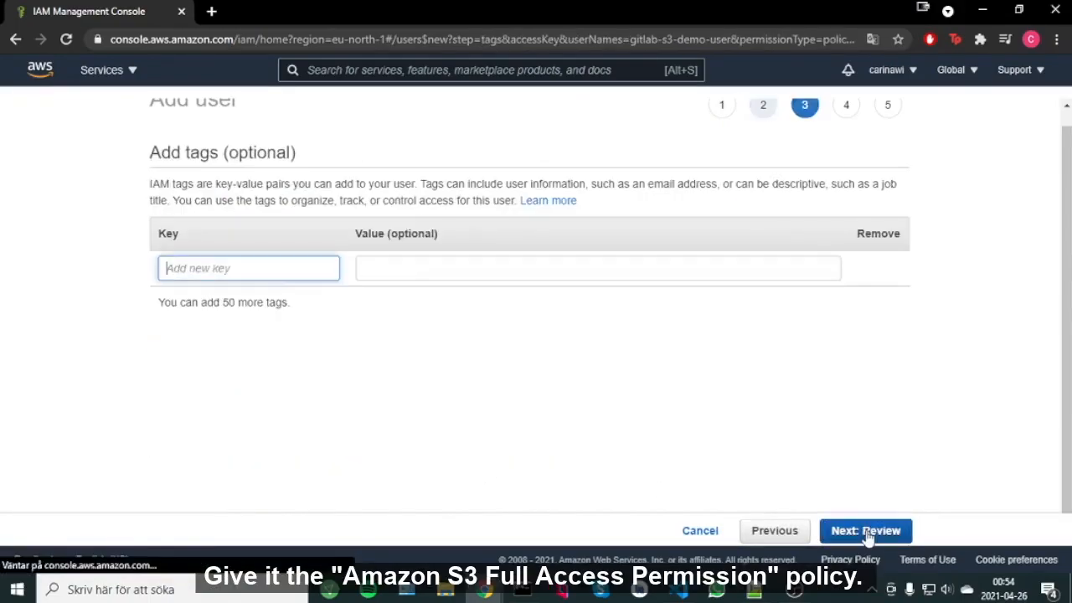
click(865, 529)
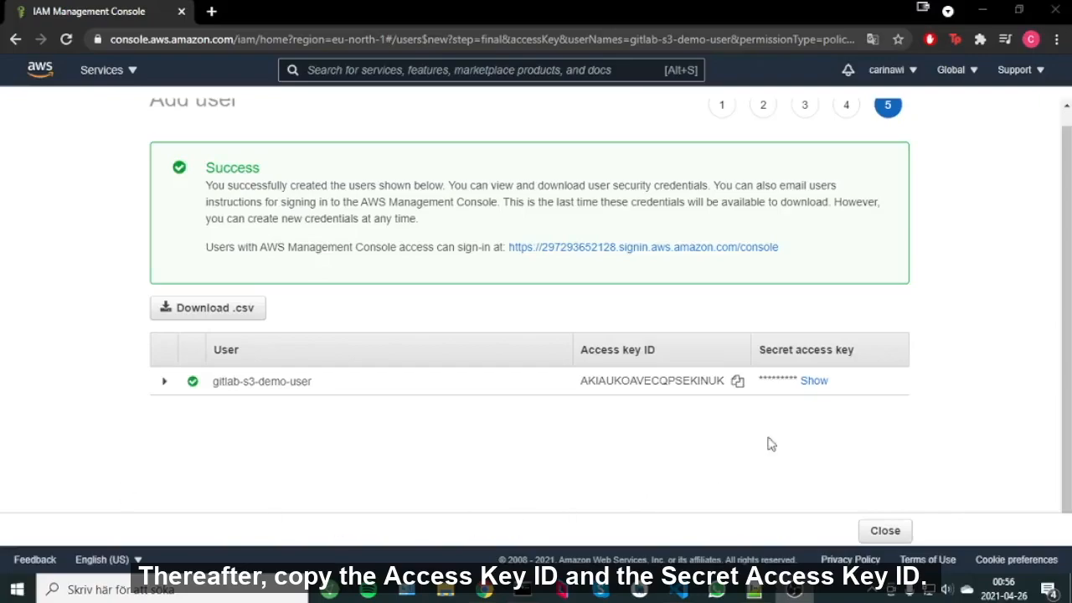
click(814, 380)
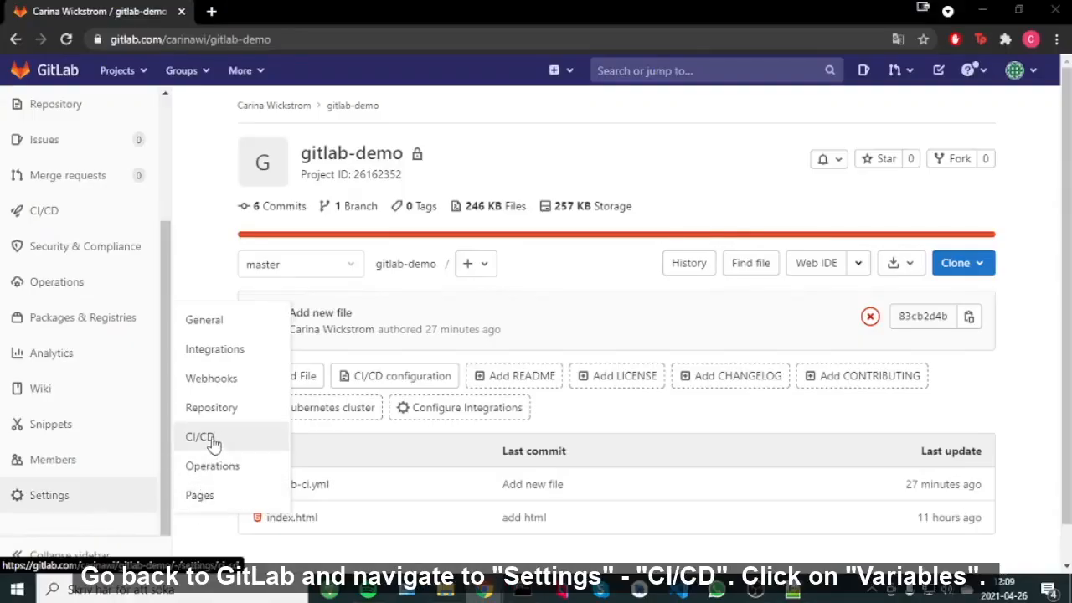
Add the AWS_ACCESS_KEY_ID CI/CD variable in the project settings.
click(199, 435)
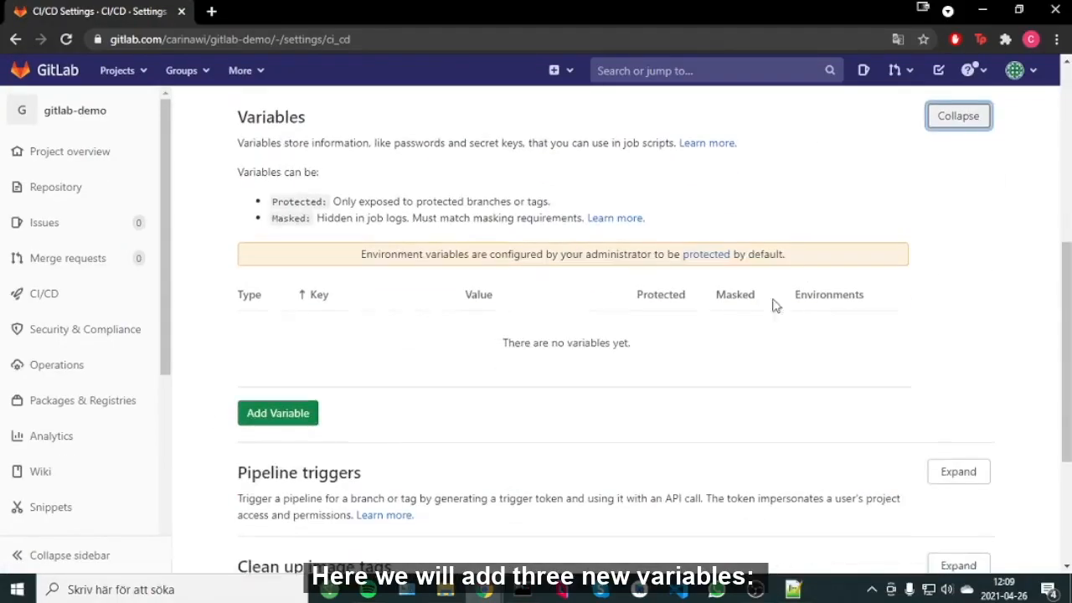
click(278, 412)
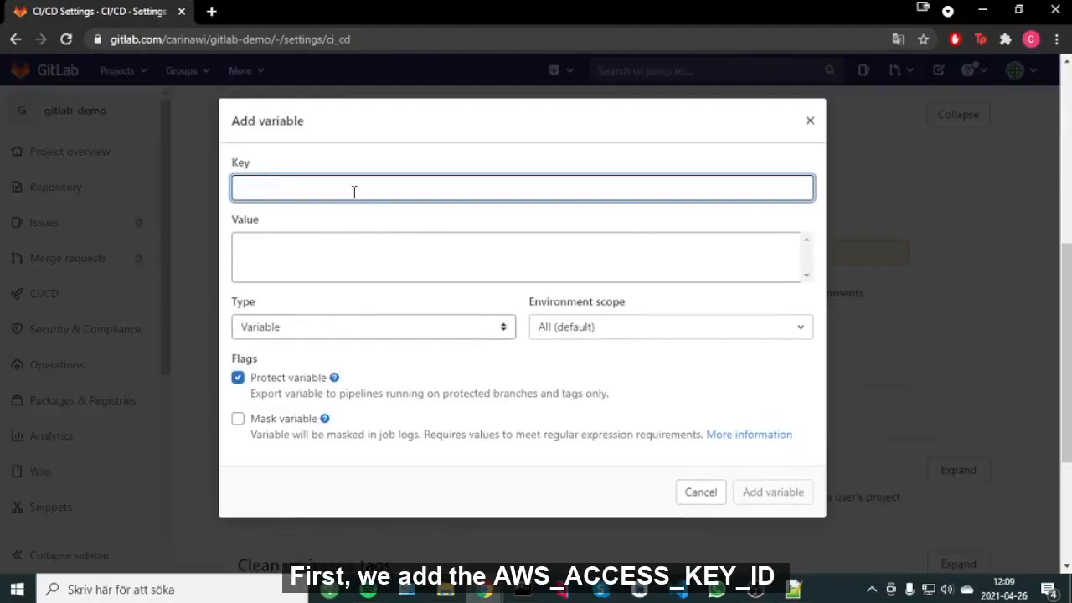
text(AWS_ACCESS_KEY_ID)
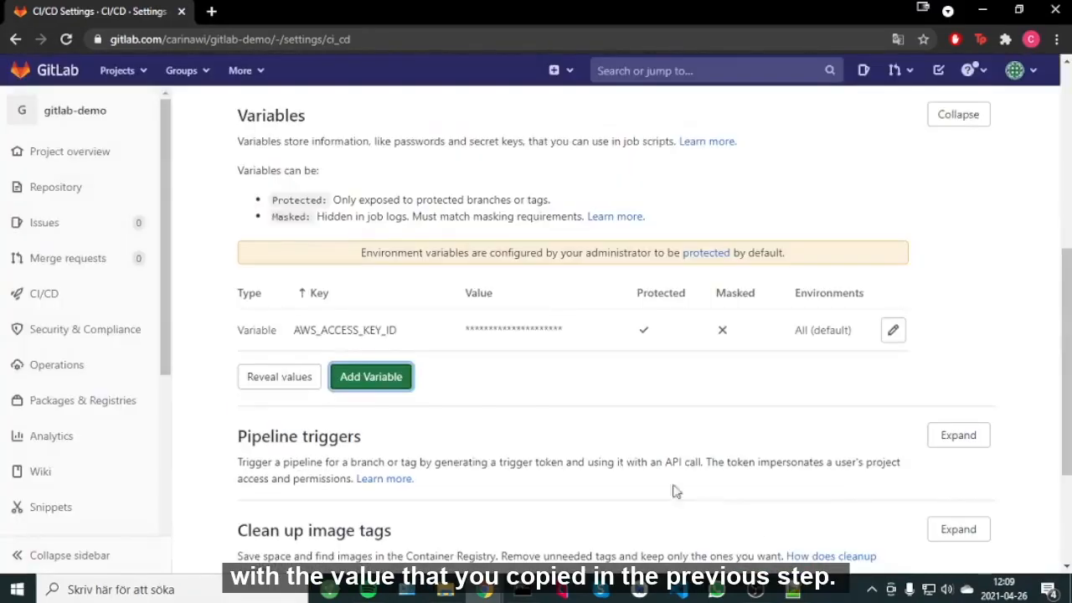
Add AWS_SECRET_ACCESS_KEY and start a third S3 variable.
click(370, 375)
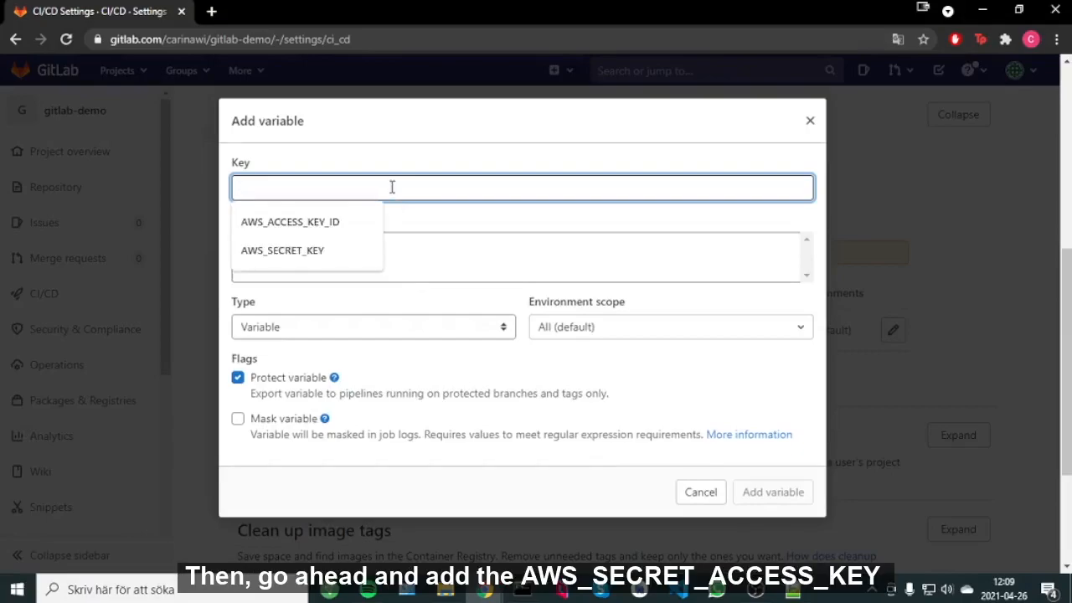
text(AWS)
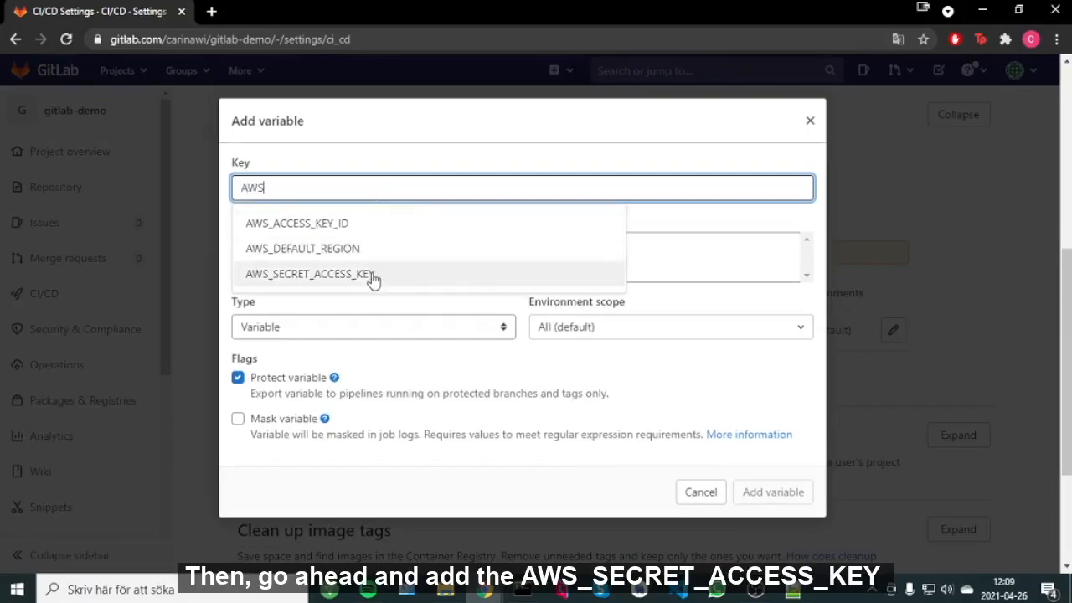
click(771, 492)
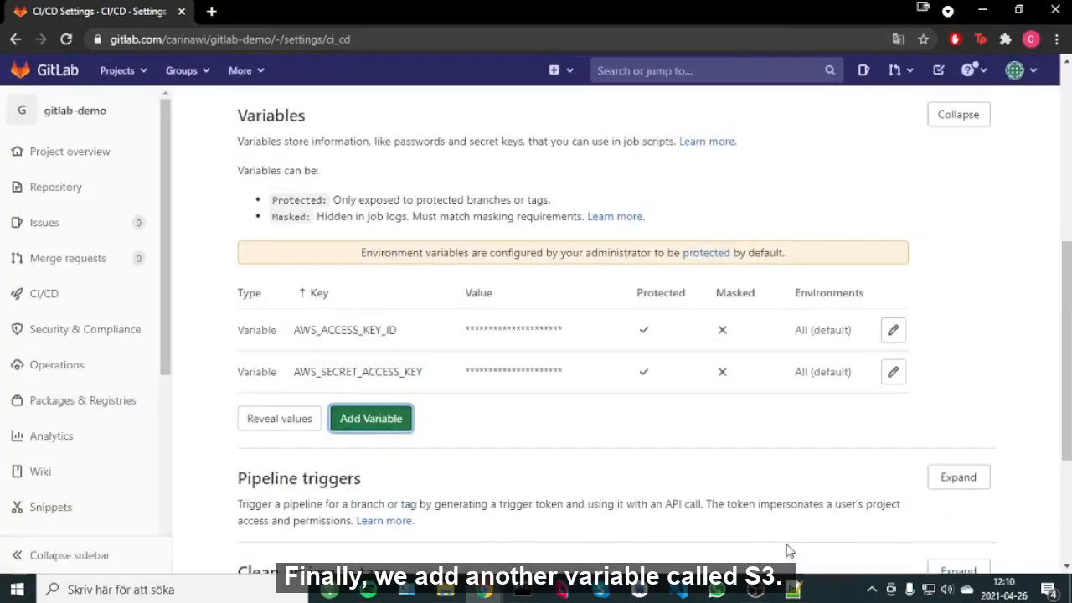
text(S3)
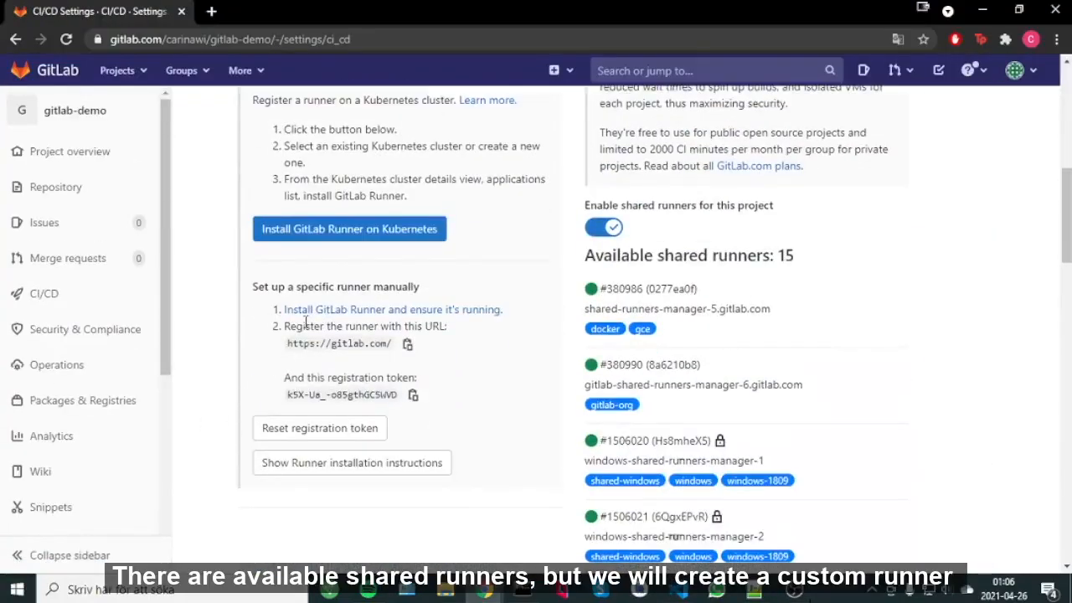
Bring up the GitLab Runner installation docs for Windows.
click(392, 308)
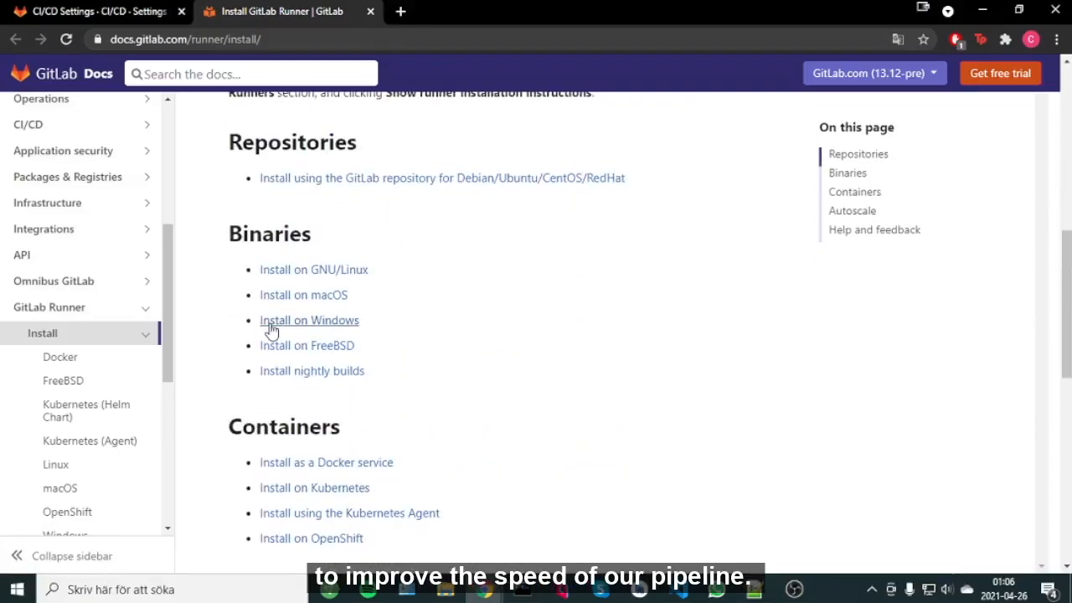
click(308, 319)
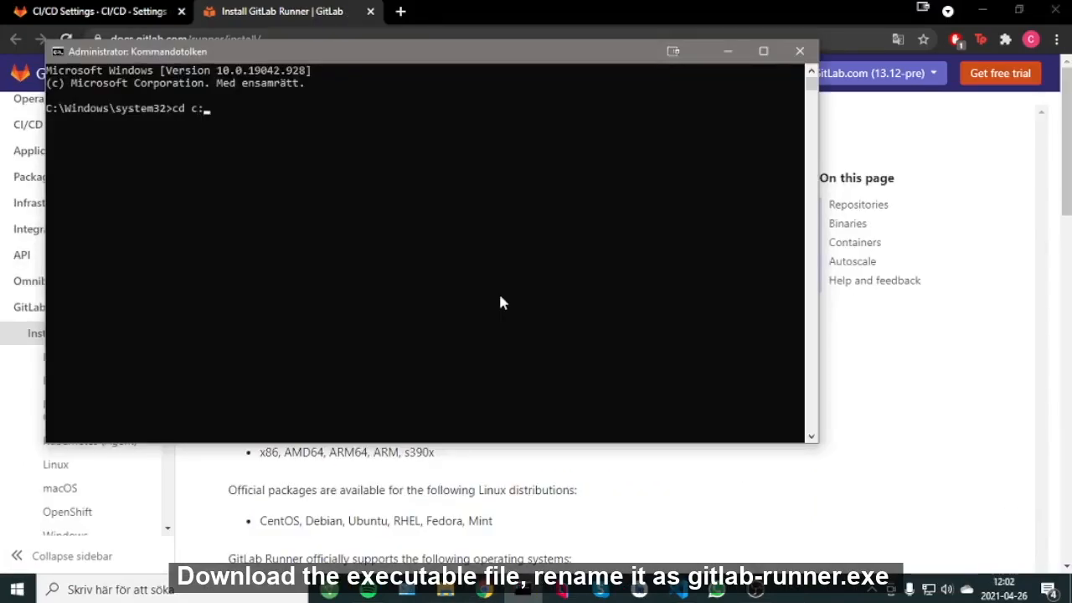
Register the runner from c:\gitlab-runner with the URL, token, default description and ssh tags.
text(gitlab-runner)
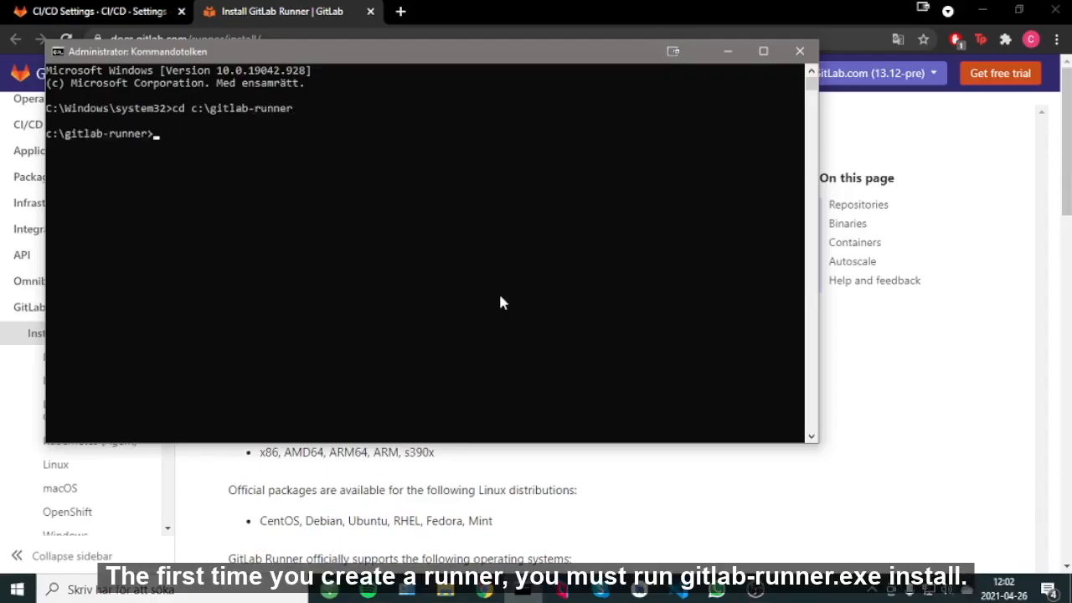
text(gitlab-runner.exe register)
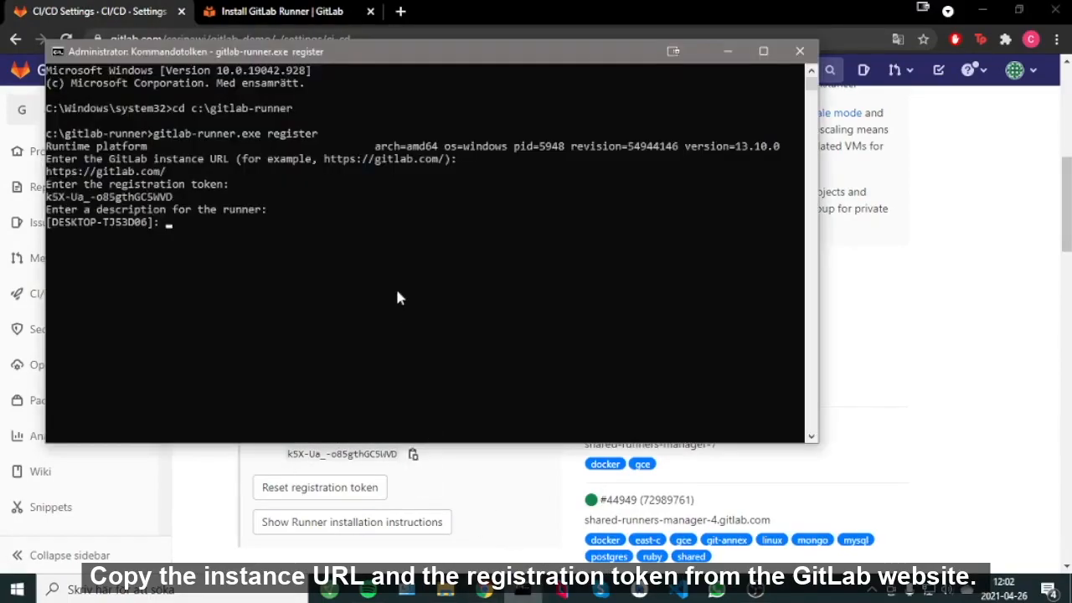
key(enter)
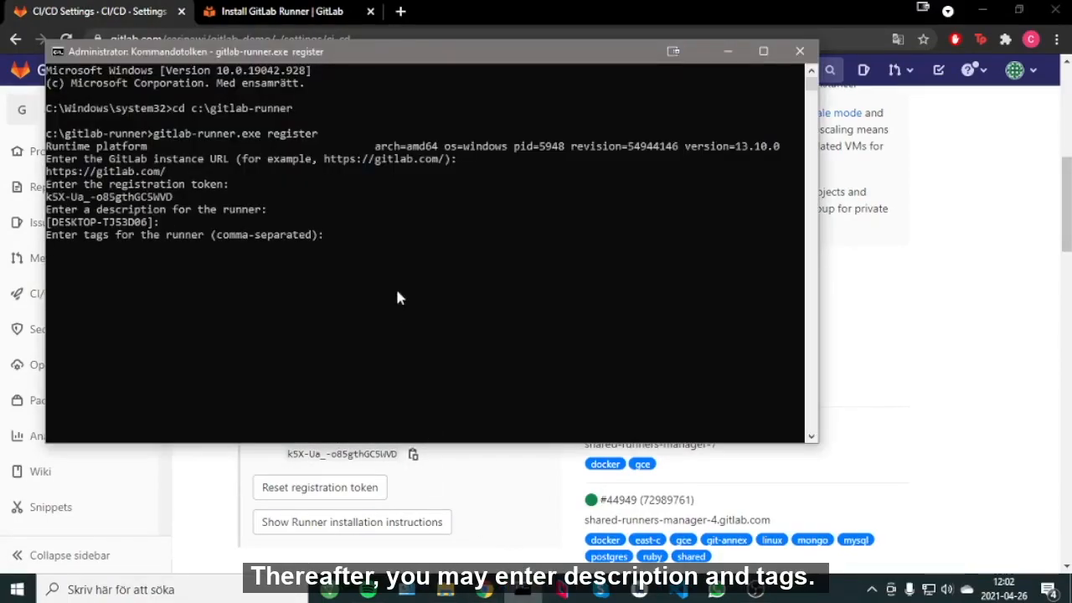
text(ssh)
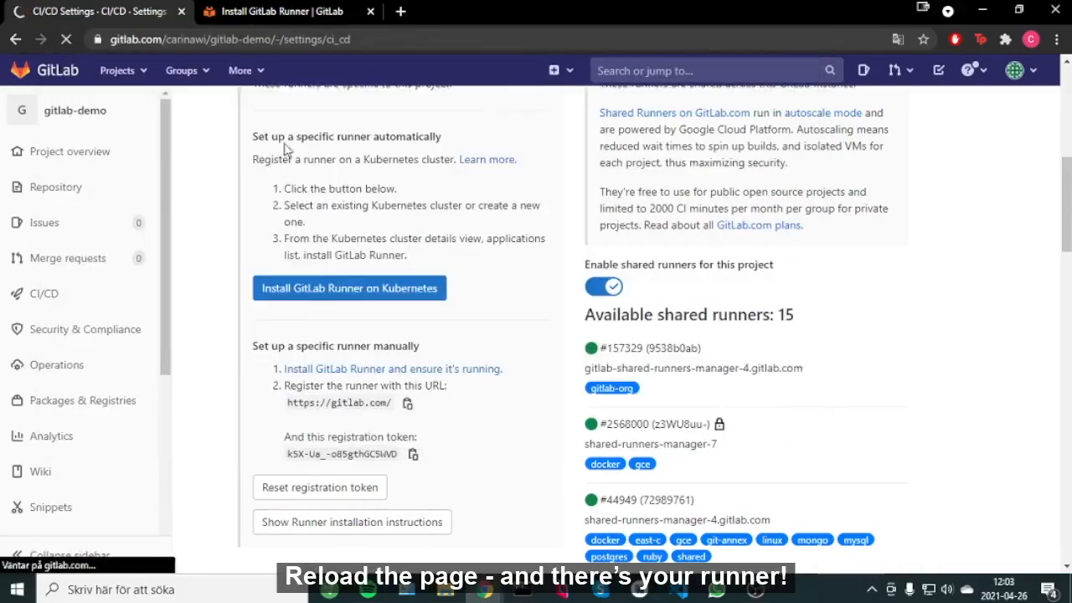
Open the passed pipeline #292273381 for Update index.html from CI/CD > Pipelines.
scroll(down, 3)
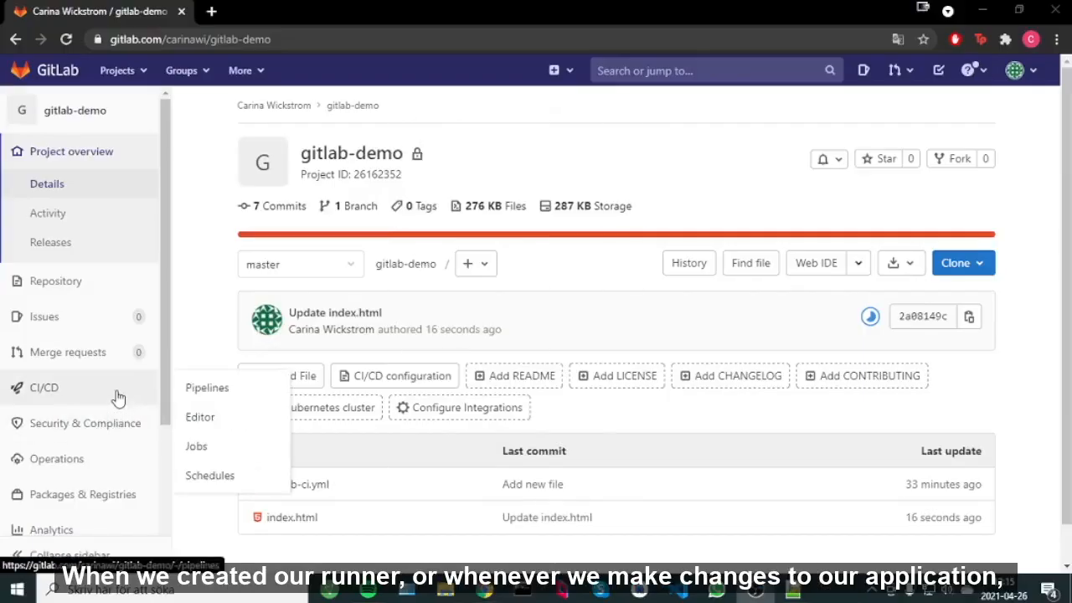
click(206, 387)
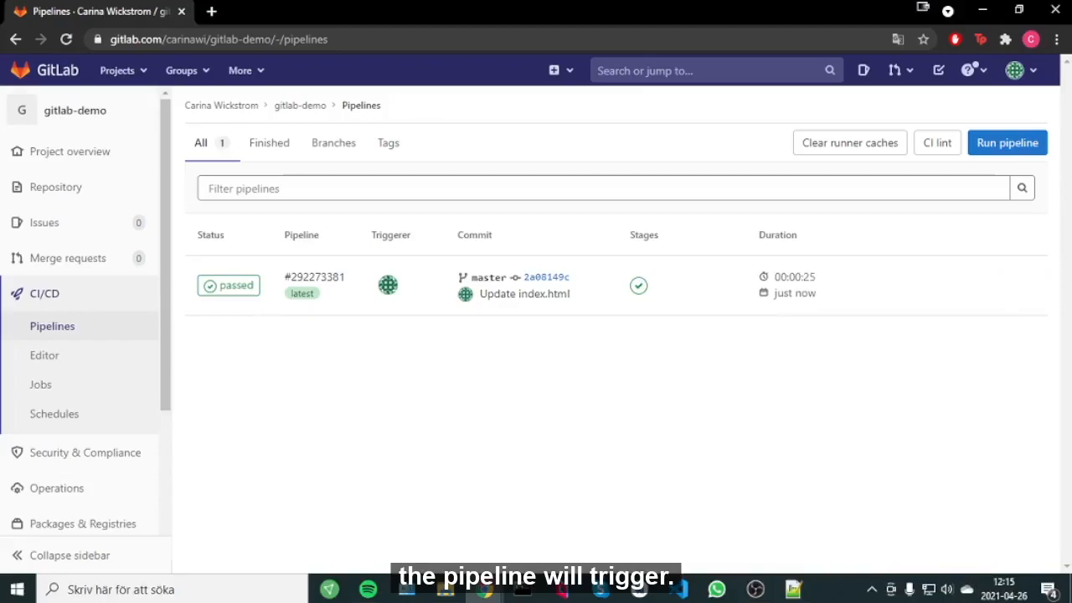
click(315, 276)
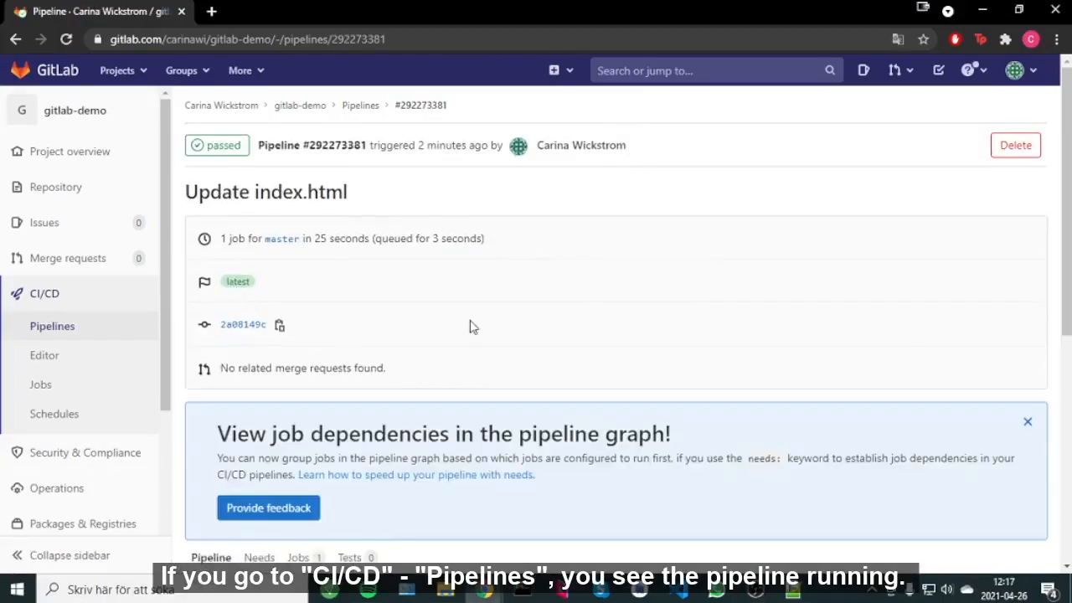